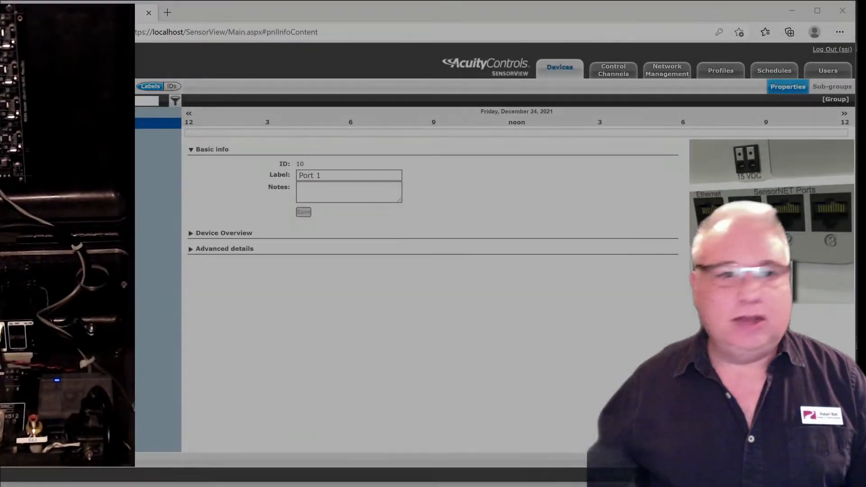
Select Port 1 on the gateway and bring up the nPWDMX_Demo controller's properties.
left_click(50, 112)
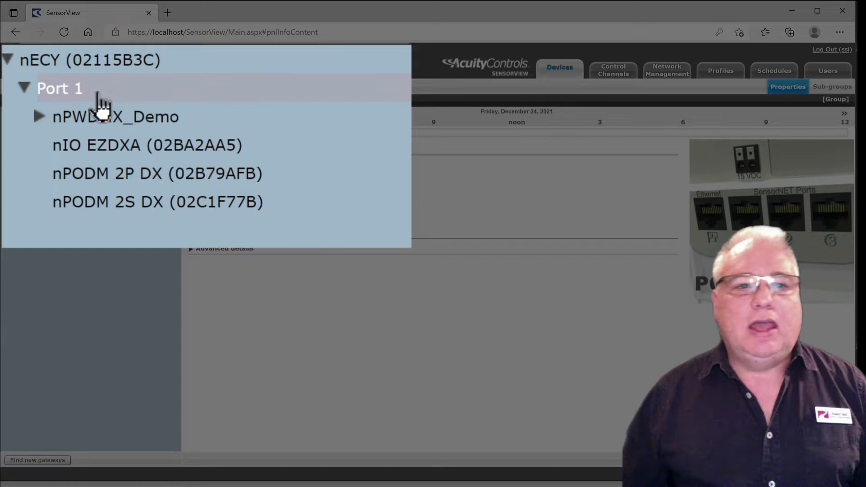
left_click(60, 88)
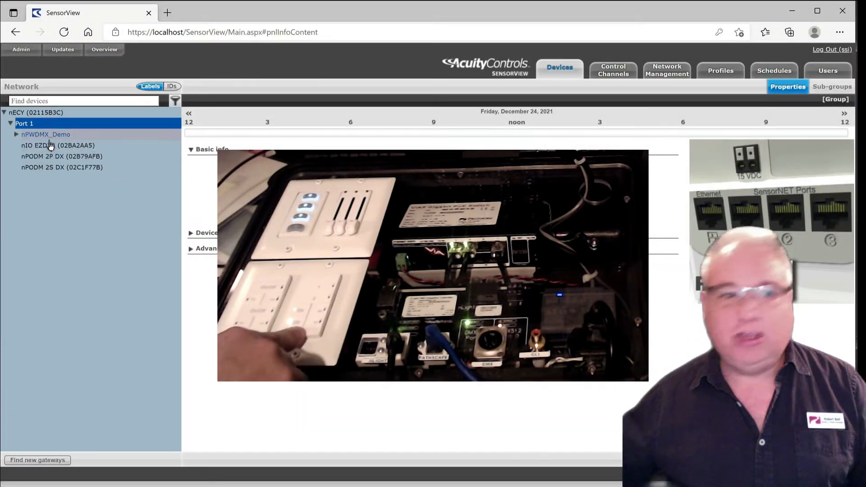
left_click(46, 134)
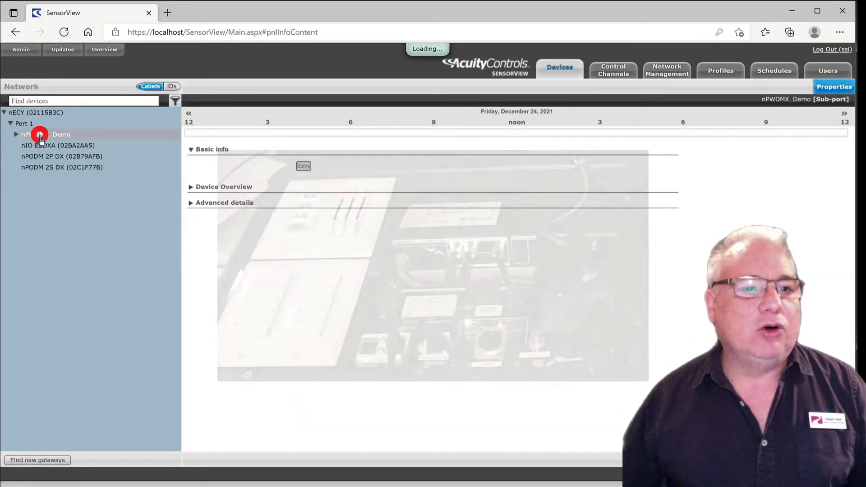
left_click(45, 134)
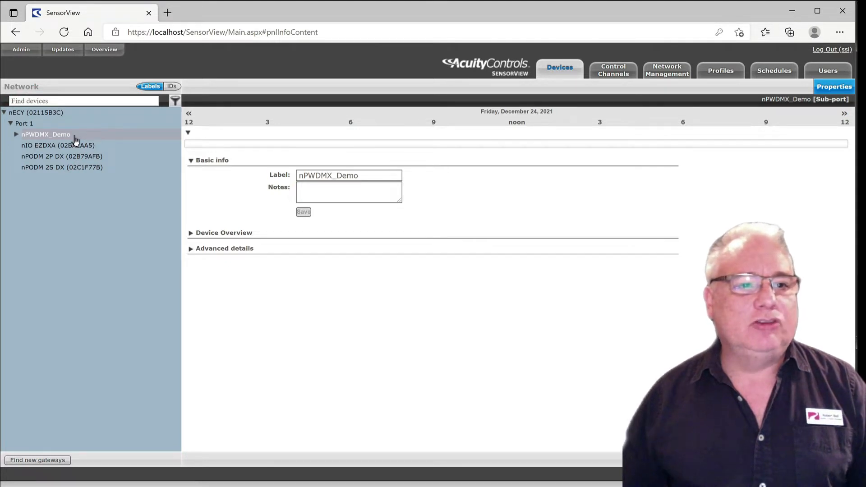
Expand nPWDMX_Demo and show Output01's properties with its Device Overview controls.
left_click(16, 134)
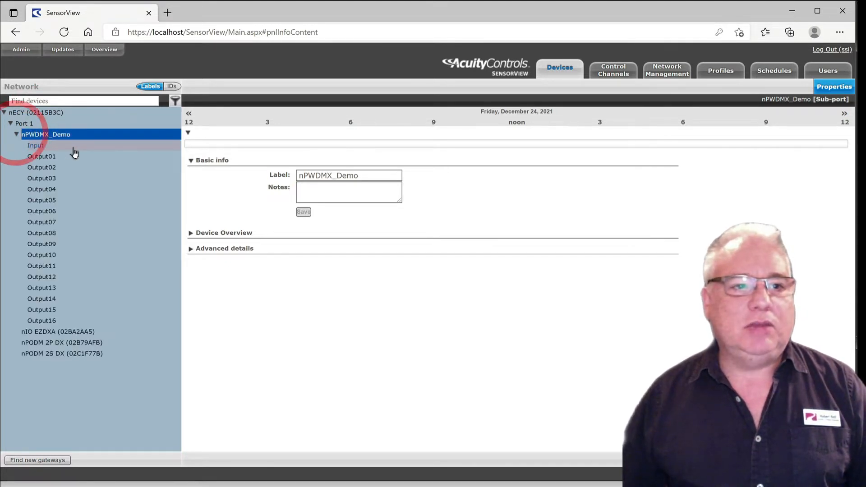
left_click(41, 156)
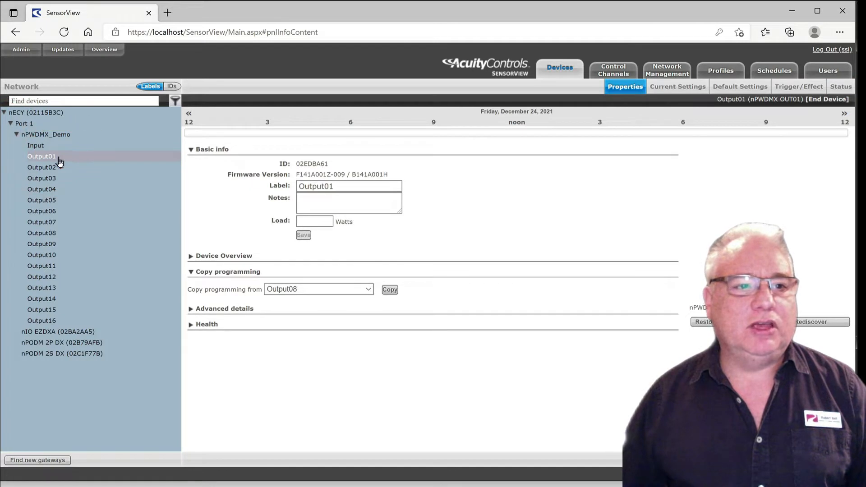
left_click(42, 156)
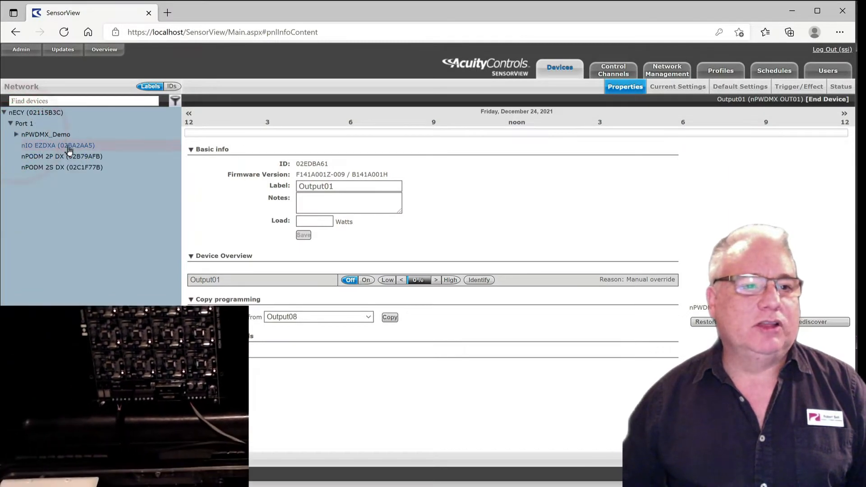
Make the nIO EZDXA device identify itself from its Device Overview.
left_click(45, 135)
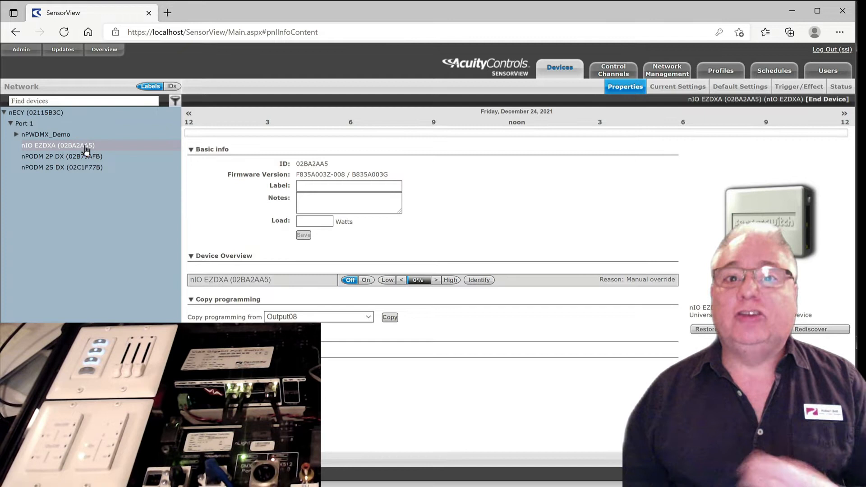
left_click(57, 146)
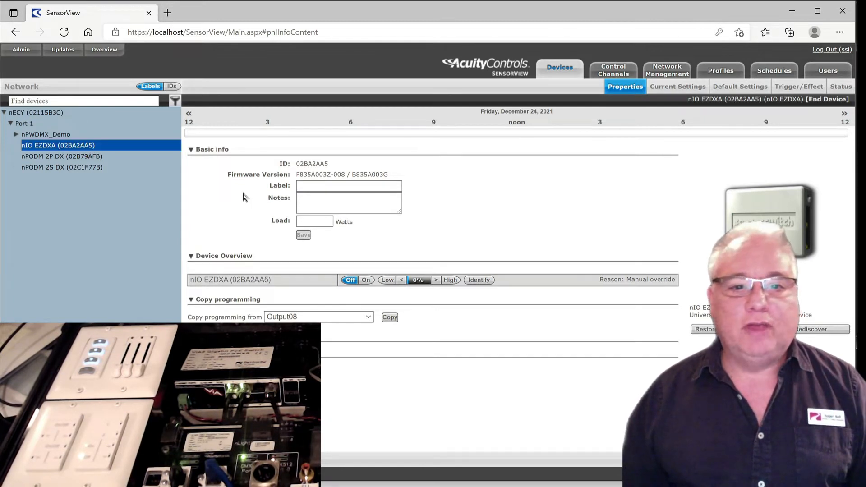
left_click(478, 279)
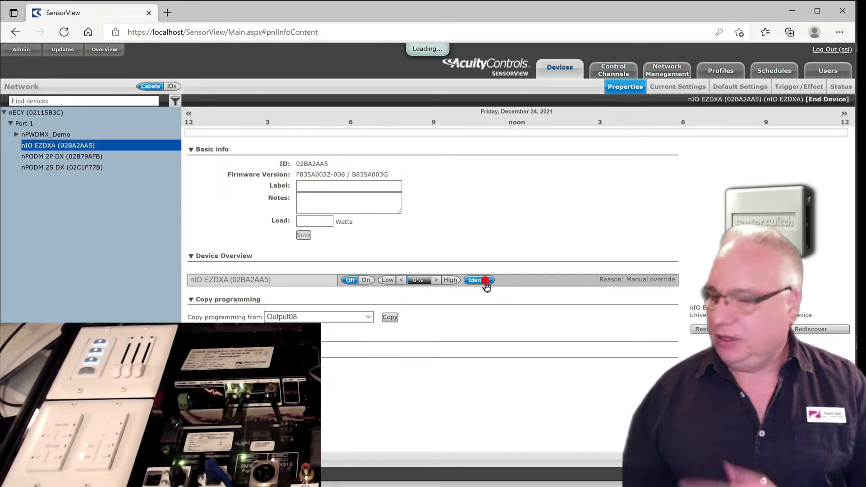
left_click(478, 280)
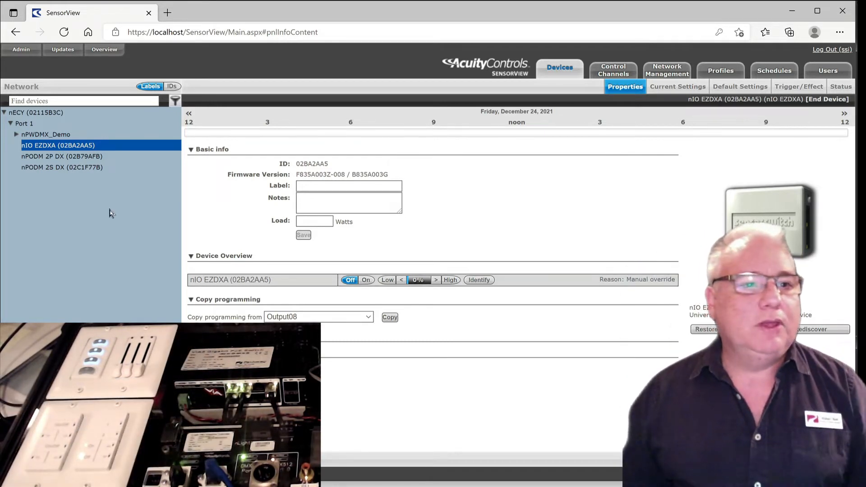
Make the nPODM 2P DX and nPODM 2S DX devices each identify themselves.
left_click(60, 156)
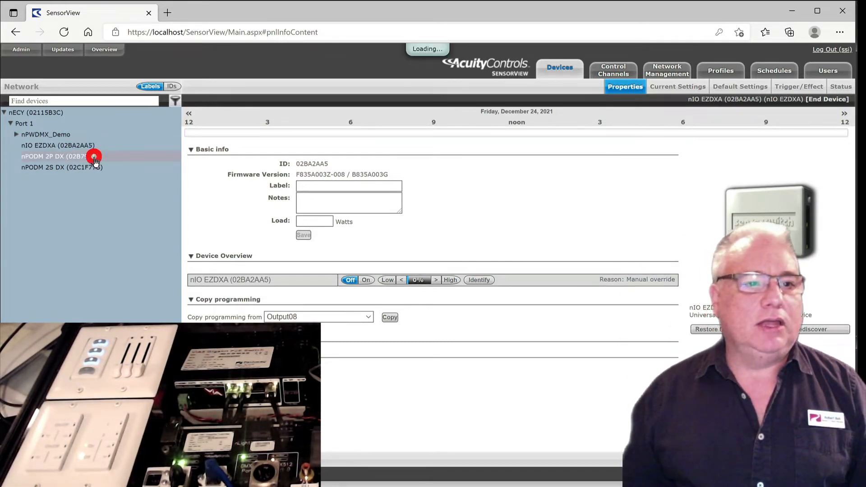
left_click(60, 156)
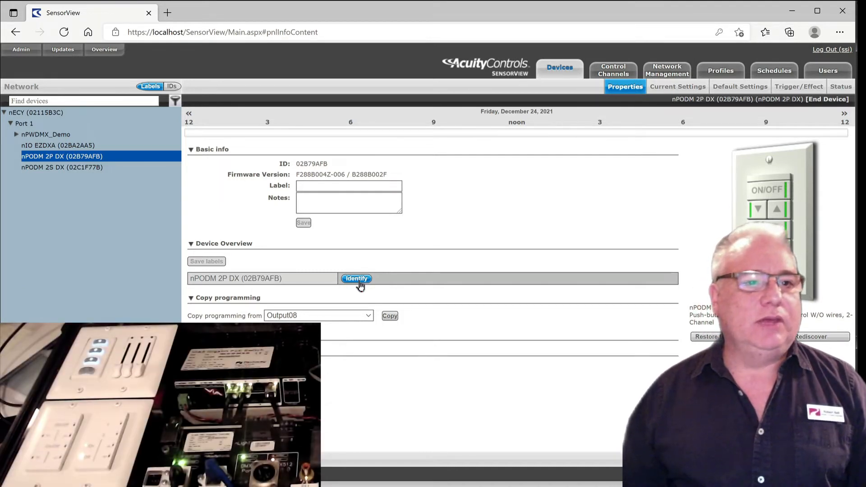
left_click(62, 167)
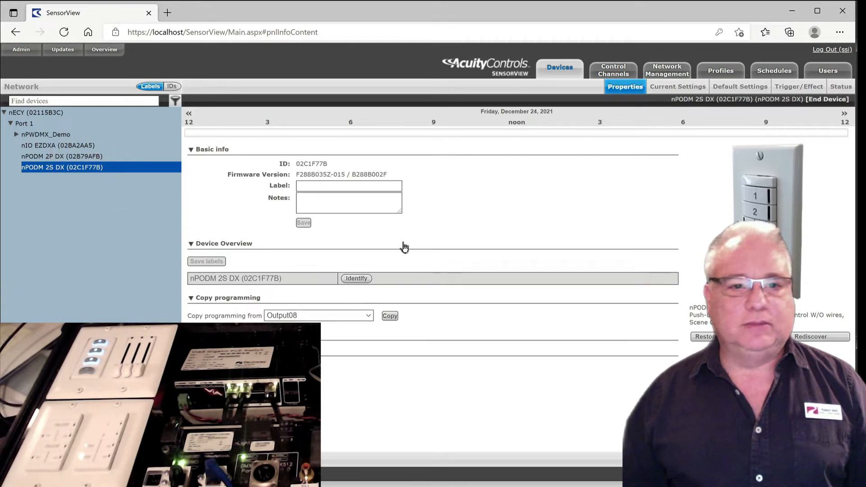
left_click(356, 279)
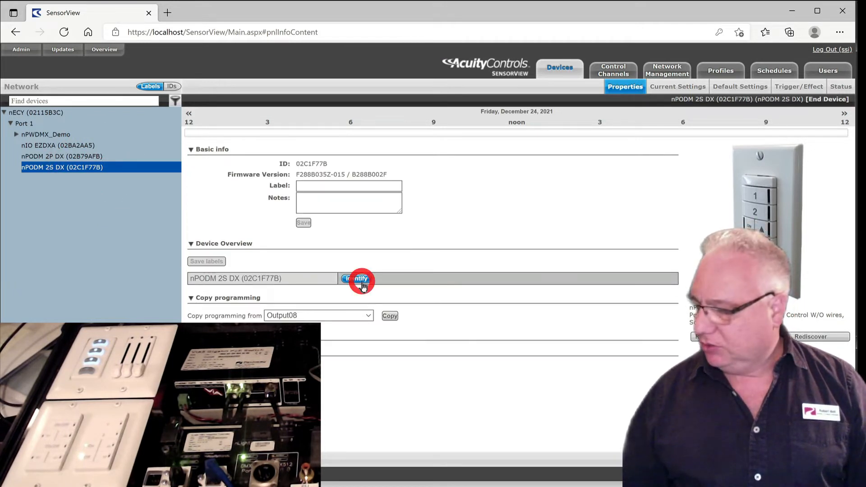
left_click(356, 278)
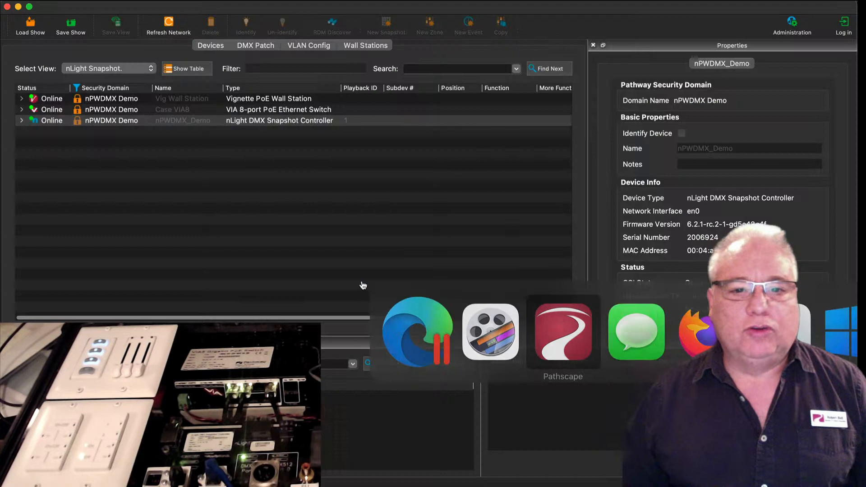
Review the Pathscape device rows and bring up the Security Domain User Login for nPWDMX Demo.
left_click(279, 120)
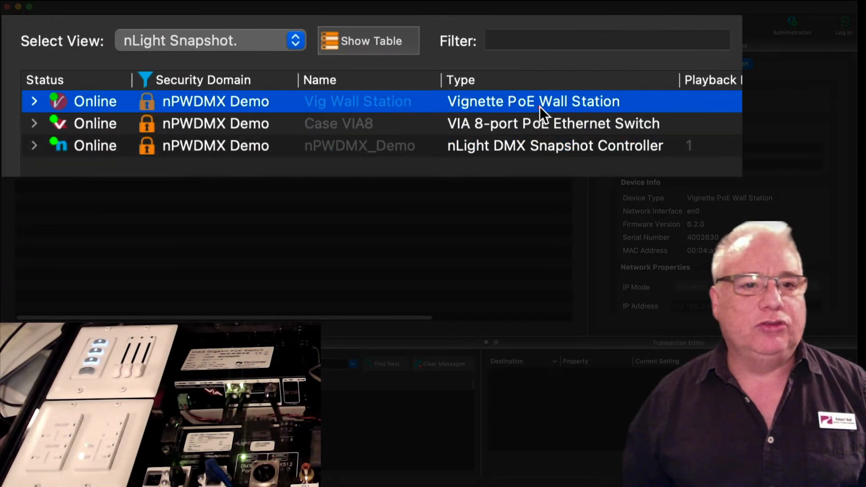
left_click(552, 124)
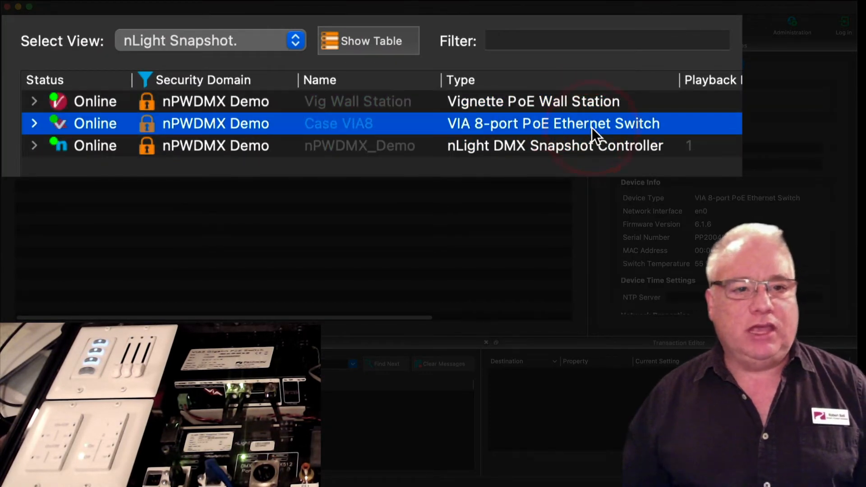
left_click(552, 145)
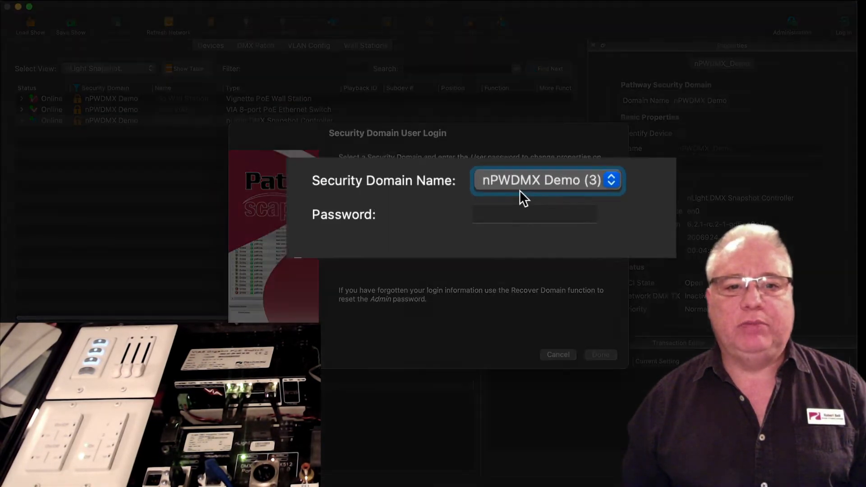
Enter the nPWDMX Demo domain password and confirm the login.
left_click(540, 215)
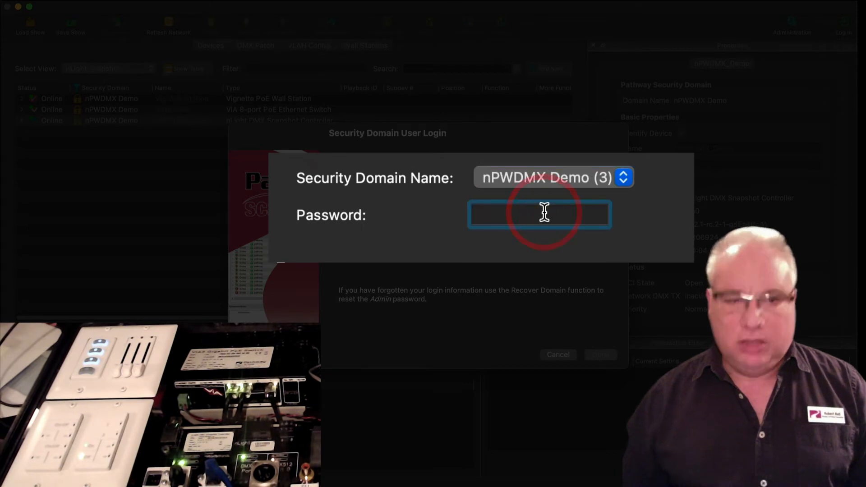
type("•••")
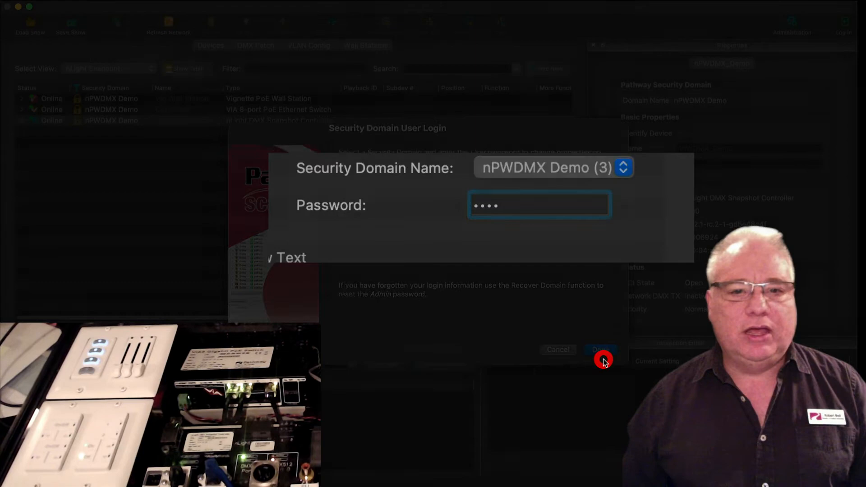
left_click(601, 350)
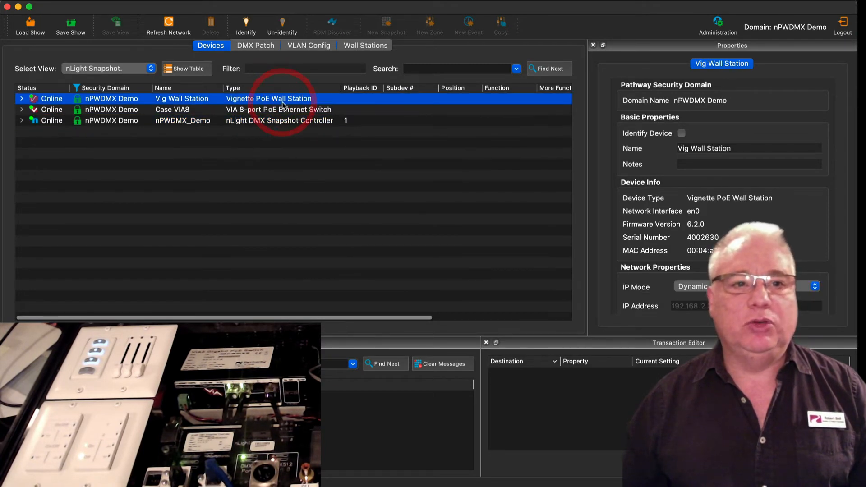
Make Vig Wall Station identify itself, then stop it identifying.
left_click(246, 24)
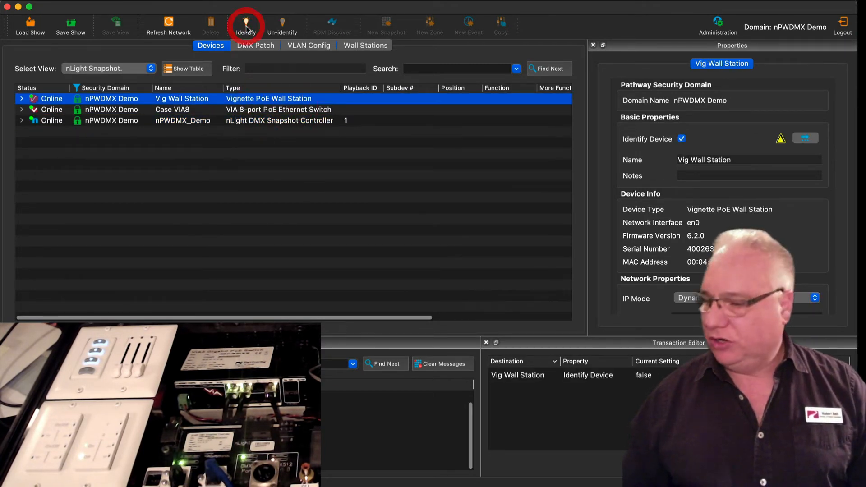
left_click(245, 25)
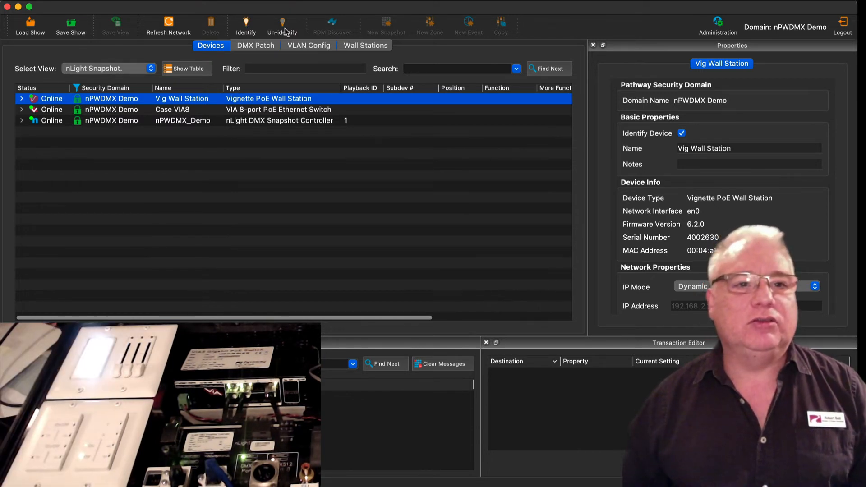
left_click(282, 25)
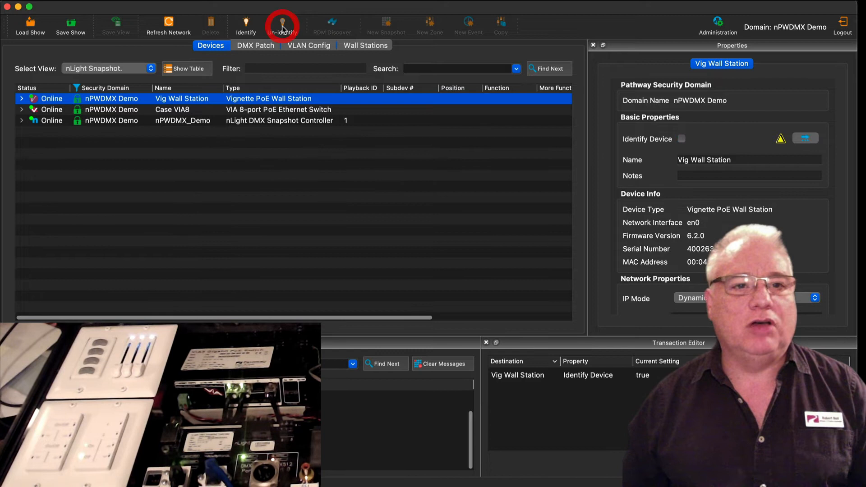
left_click(281, 26)
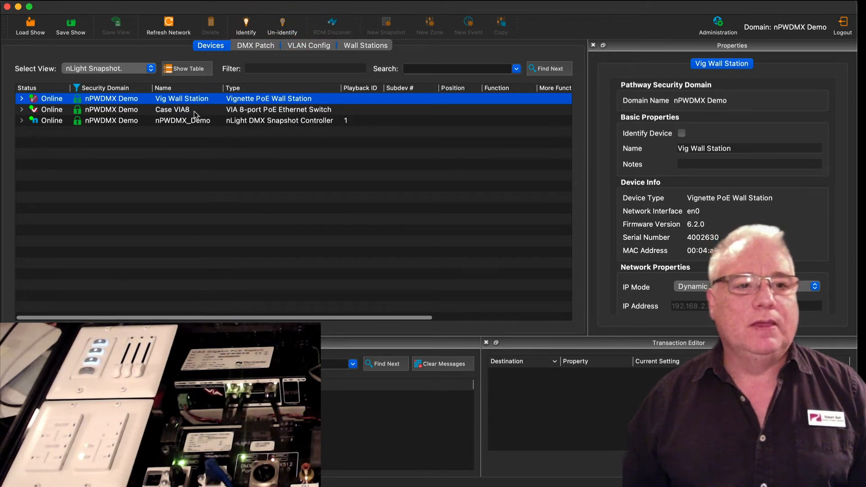
Make Case VIA8 identify itself, then stop it identifying.
left_click(171, 109)
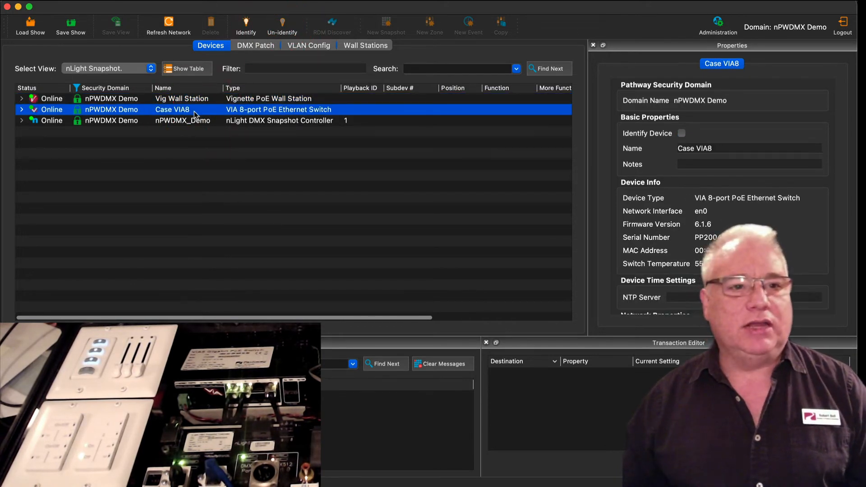
left_click(245, 25)
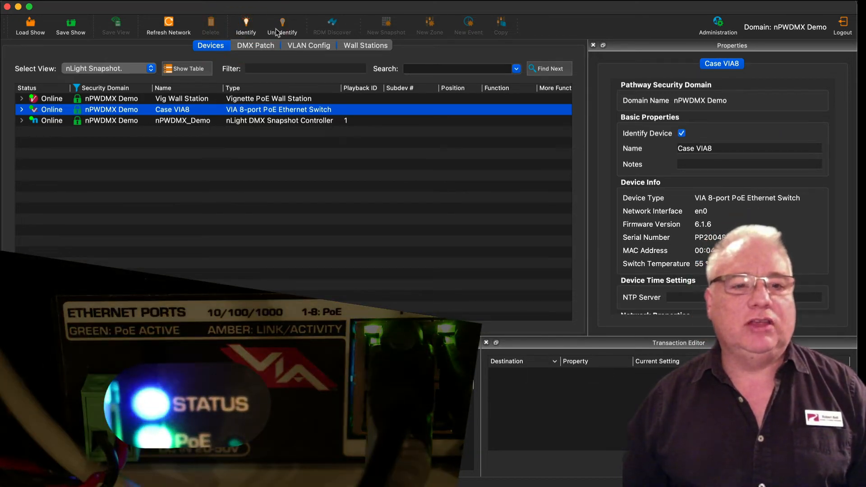
left_click(282, 26)
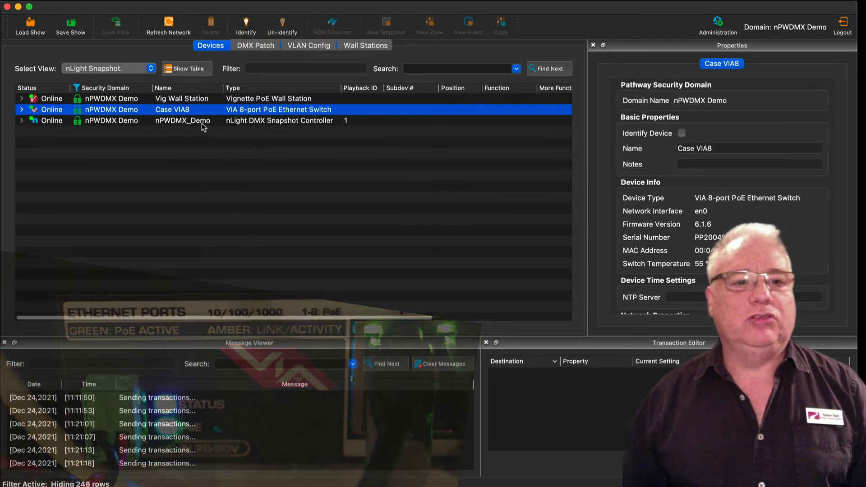
Select the nPWDMX_Demo controller and toggle its identify state.
left_click(182, 120)
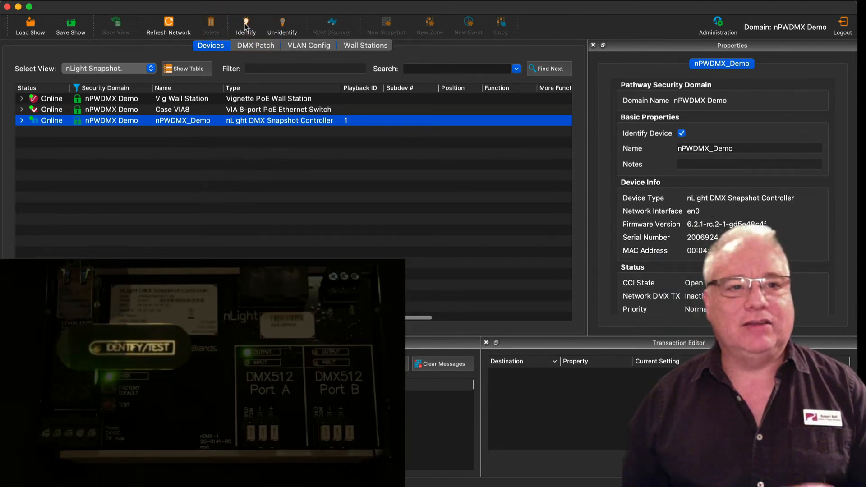
left_click(281, 26)
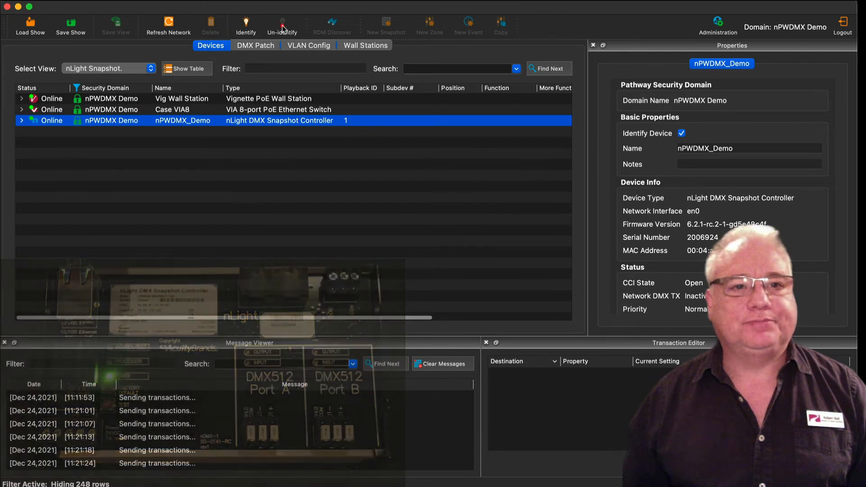